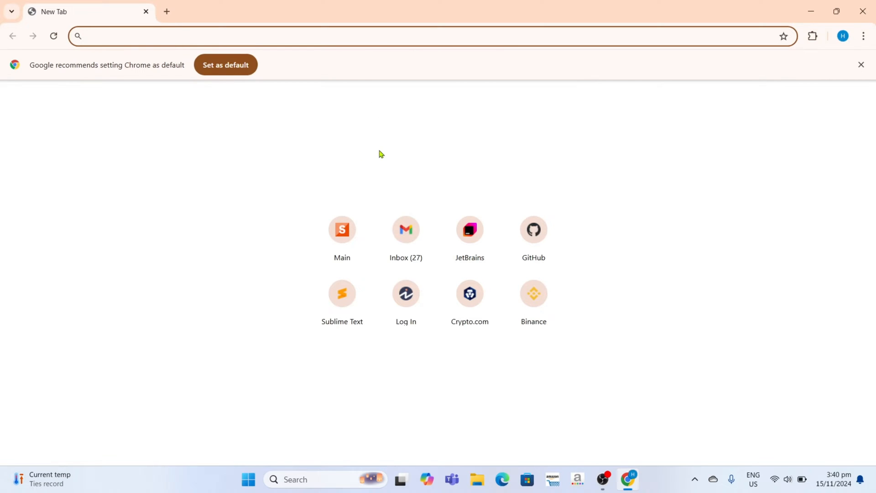
{"action": "mouse_move", "coordinate": [372, 193]}
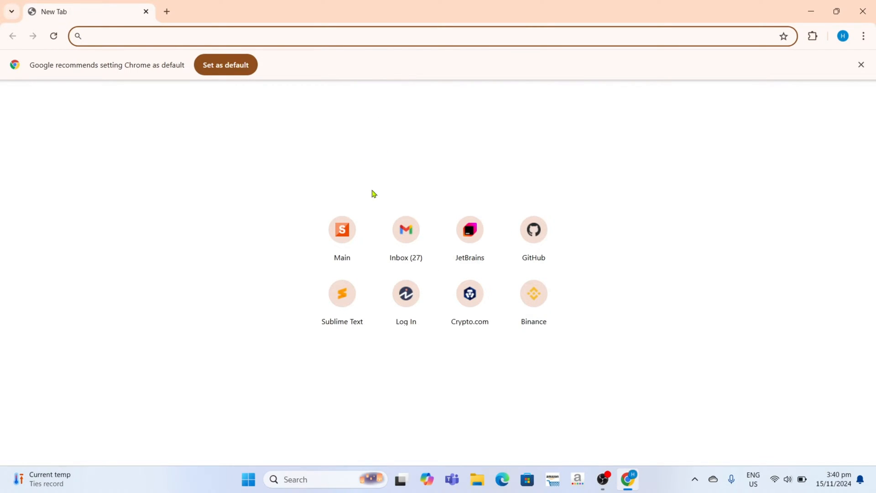
- Go to protonvpn.com from the address bar
{"action": "type", "text": "protonvpn.co"}
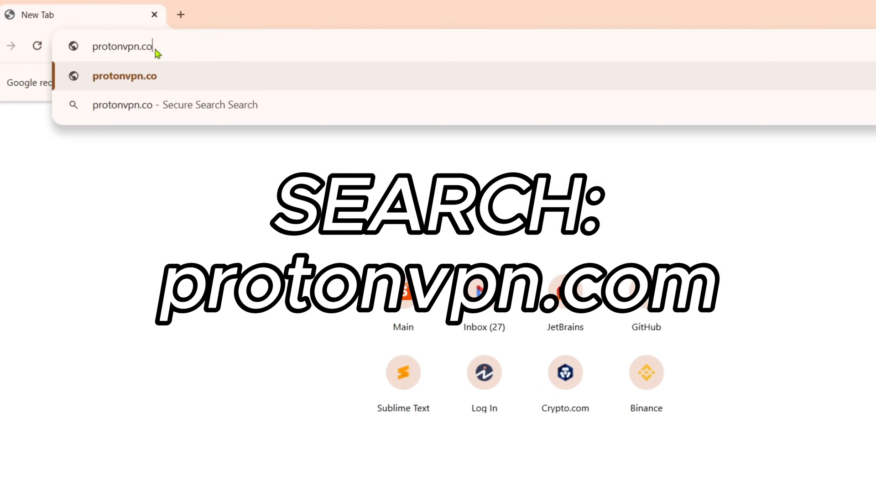
{"action": "key", "text": "Enter"}
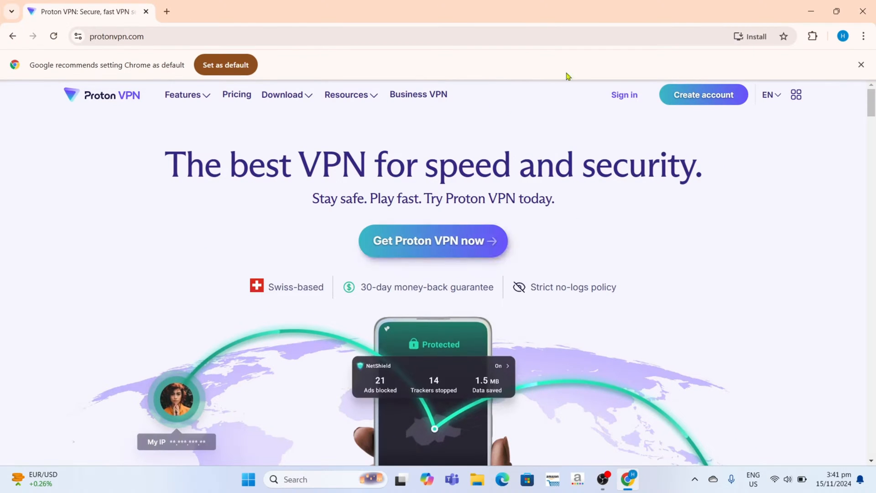
{"action": "mouse_move", "coordinate": [591, 142]}
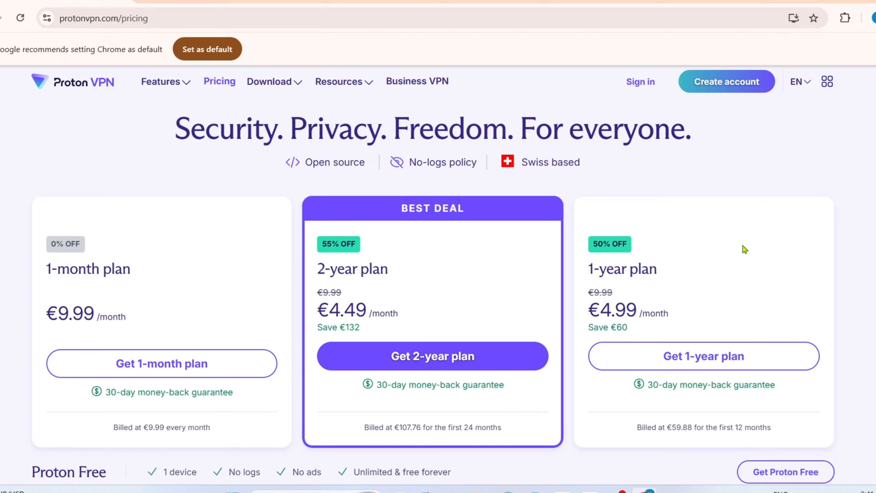
{"action": "mouse_move", "coordinate": [726, 148]}
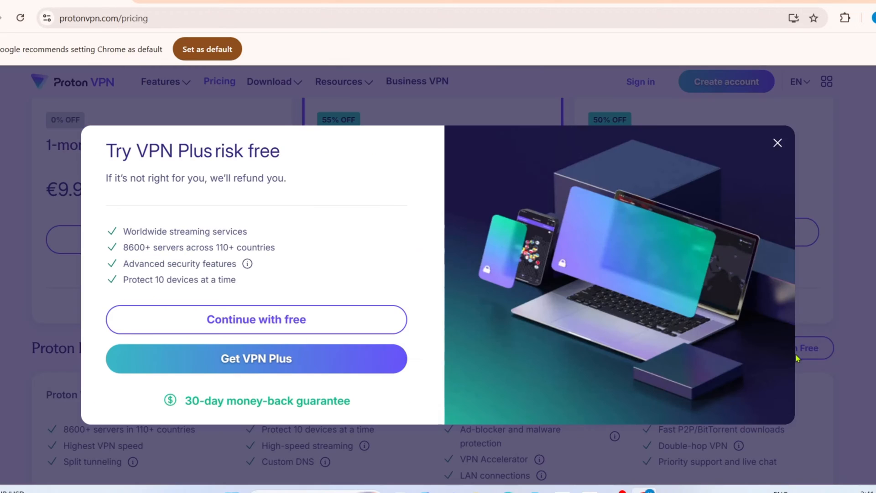
{"action": "left_click", "coordinate": [256, 319]}
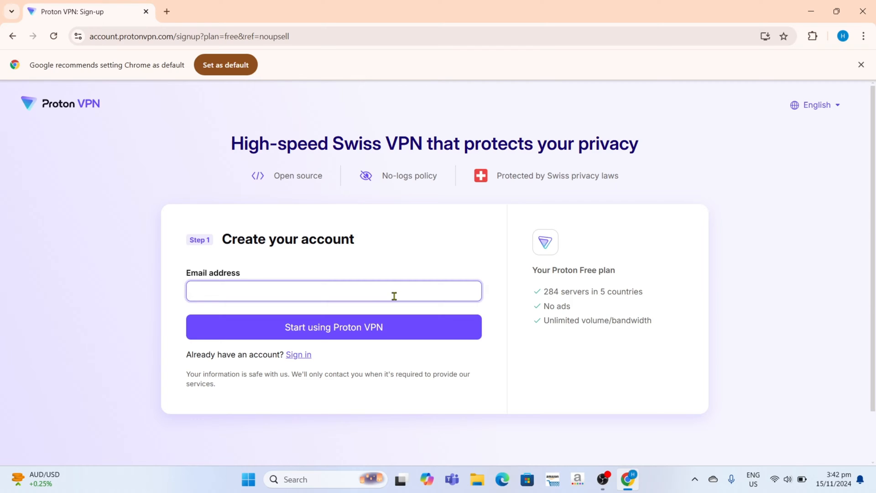
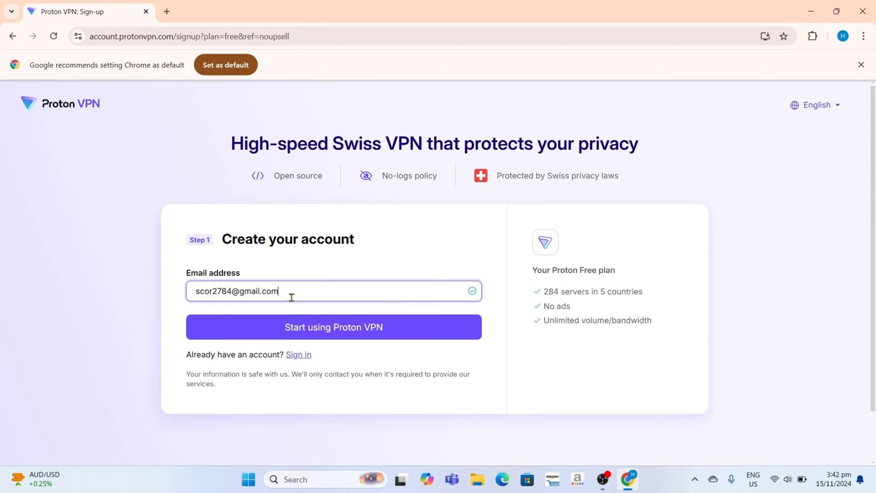
{"action": "left_click", "coordinate": [334, 326]}
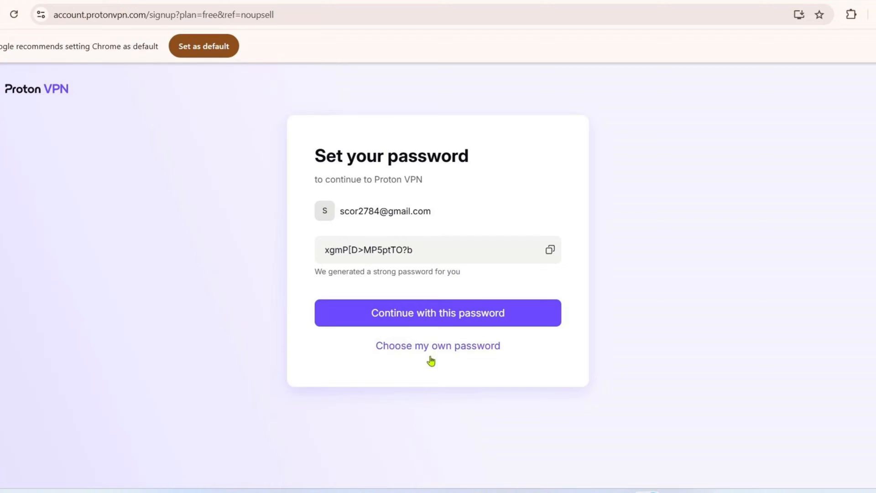
- Choose a custom password, confirm it, and land on the account's Downloads page
{"action": "left_click", "coordinate": [438, 345]}
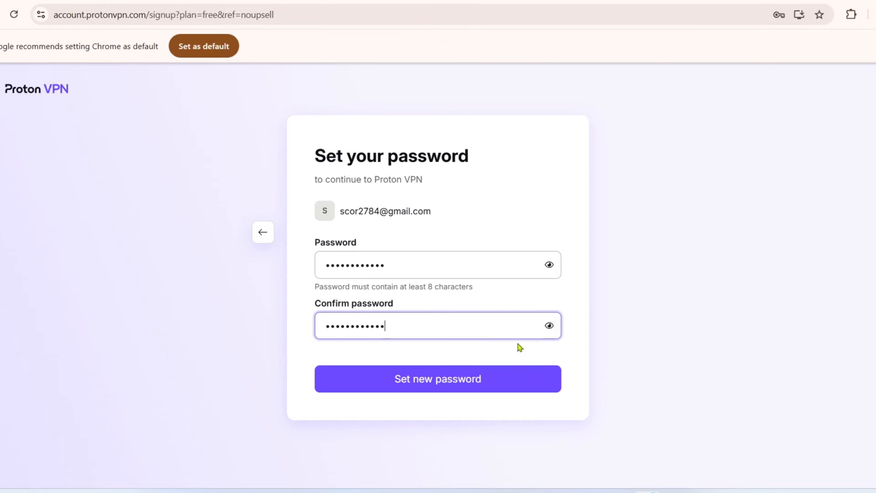
{"action": "left_click", "coordinate": [438, 378]}
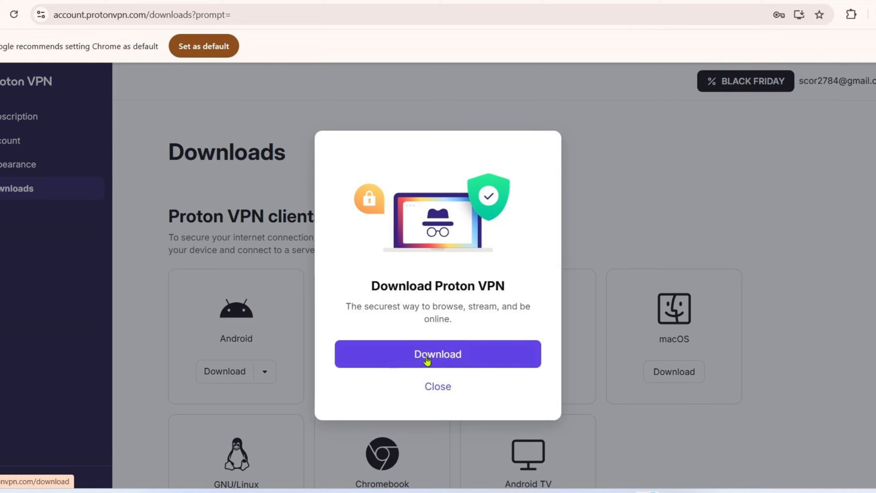
- Download the (Latest) Windows 11 or Windows 10 (x64) Proton VPN installer
{"action": "left_click", "coordinate": [438, 354]}
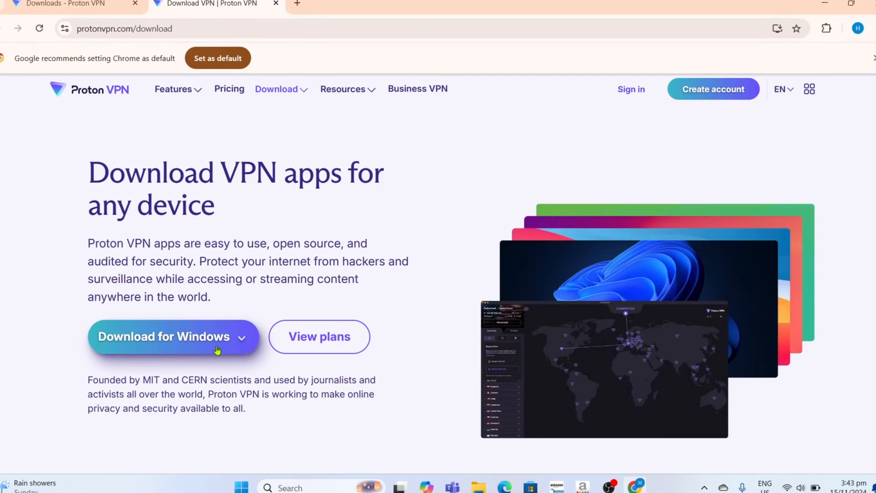
{"action": "left_click", "coordinate": [173, 337]}
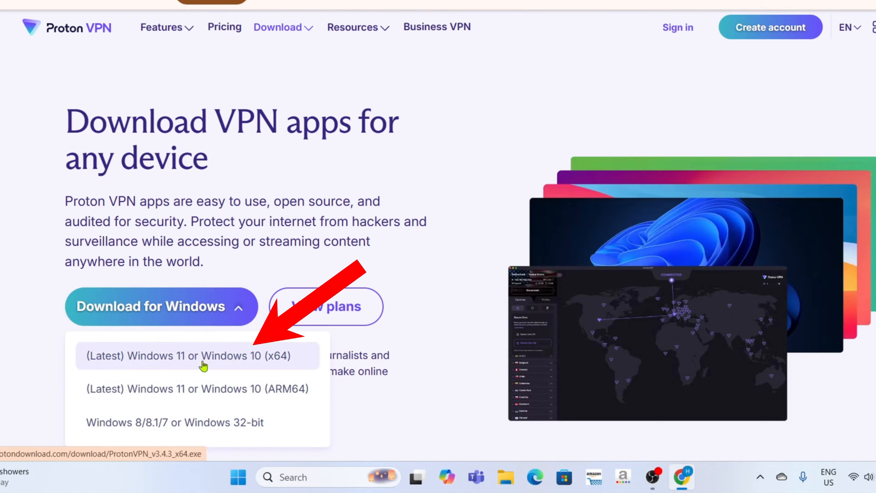
{"action": "left_click", "coordinate": [197, 356]}
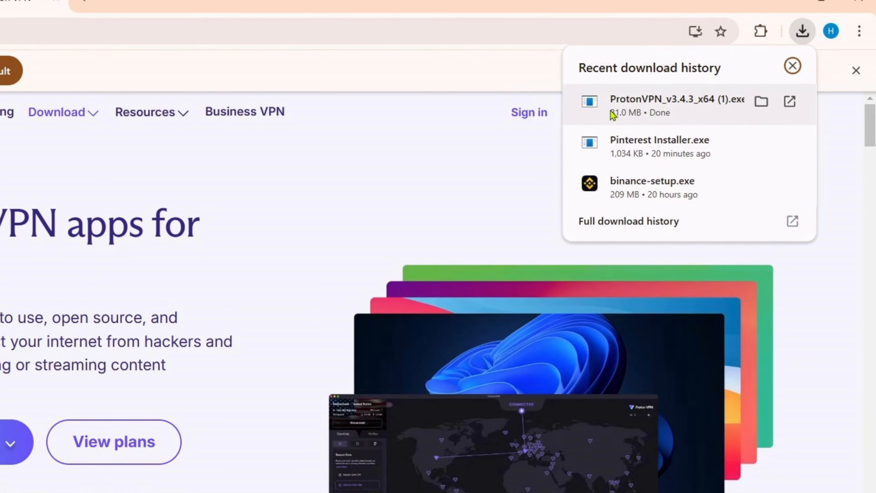
{"action": "mouse_move", "coordinate": [693, 112]}
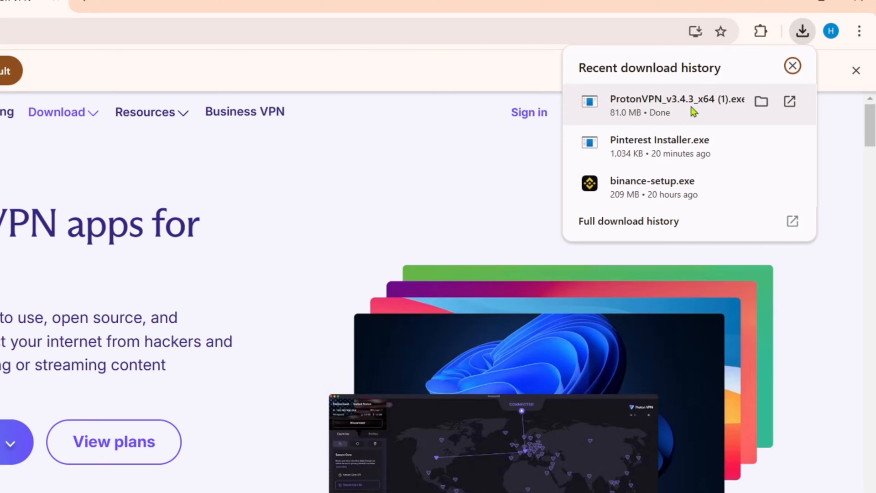
- Run the downloaded ProtonVPN_v3.4.3_x64 installer from Chrome's downloads panel
{"action": "left_click", "coordinate": [677, 100]}
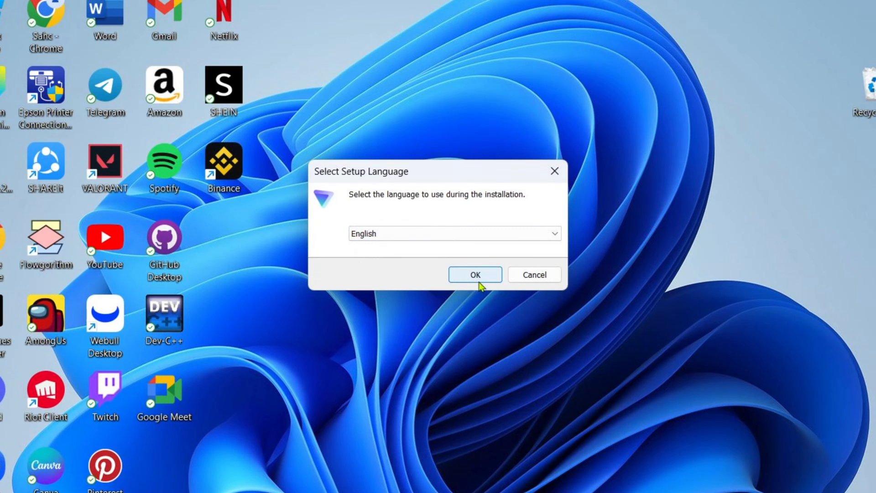
- Accept English as the setup language and let Proton VPN install
{"action": "left_click", "coordinate": [475, 273]}
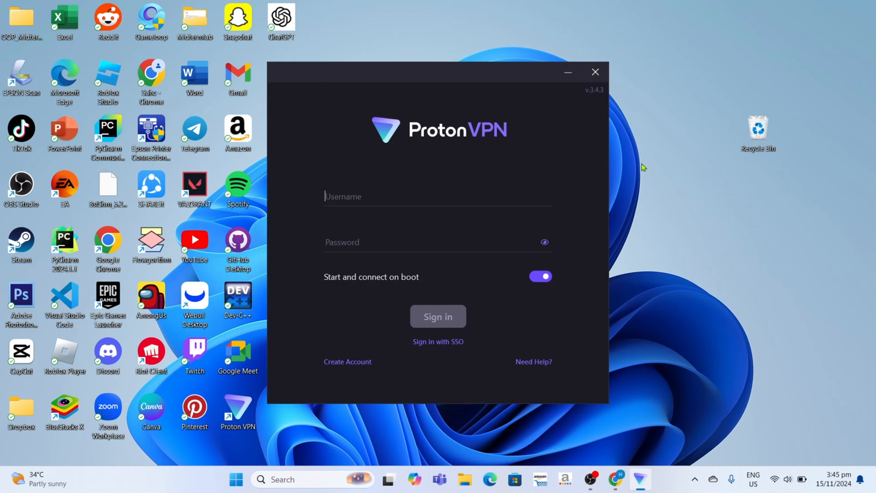
- Sign in to the Proton VPN app to reach the disconnected world-map dashboard
{"action": "left_click", "coordinate": [438, 315]}
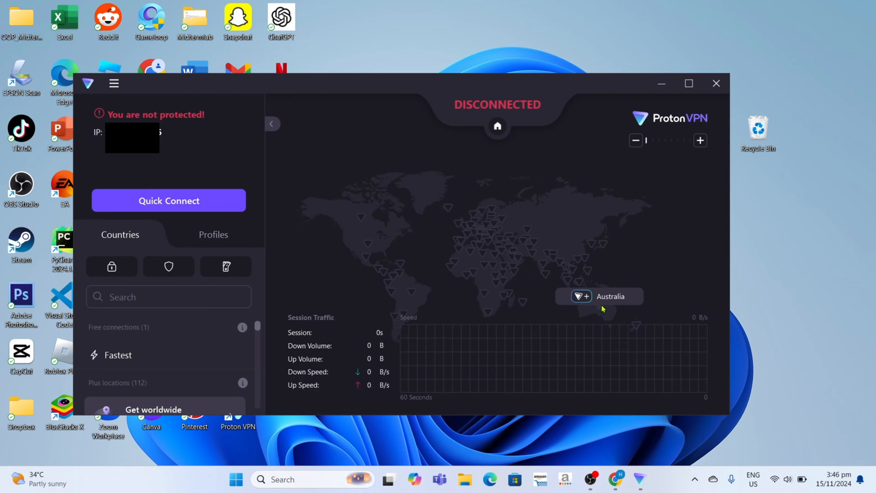